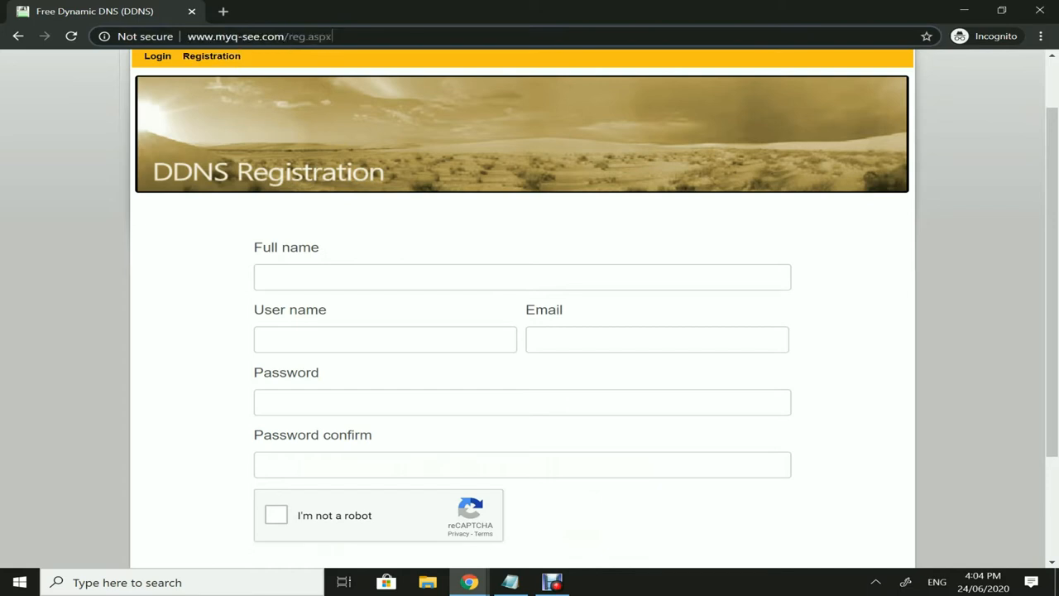
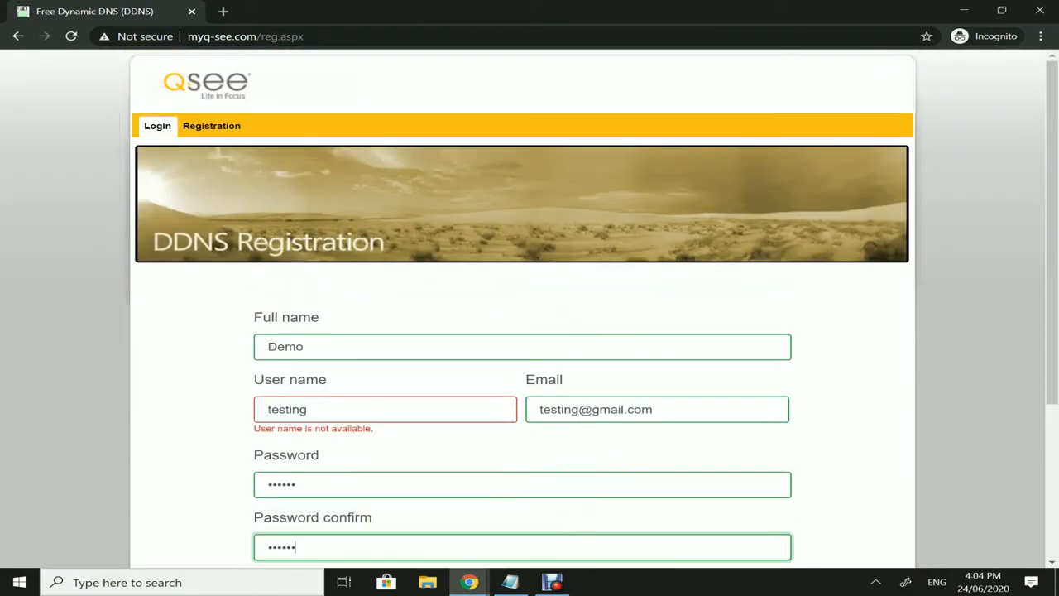
Fill in full name, user name, email and password for the new DDNS account, then go to login.
{"action": "left_click", "coordinate": [157, 125]}
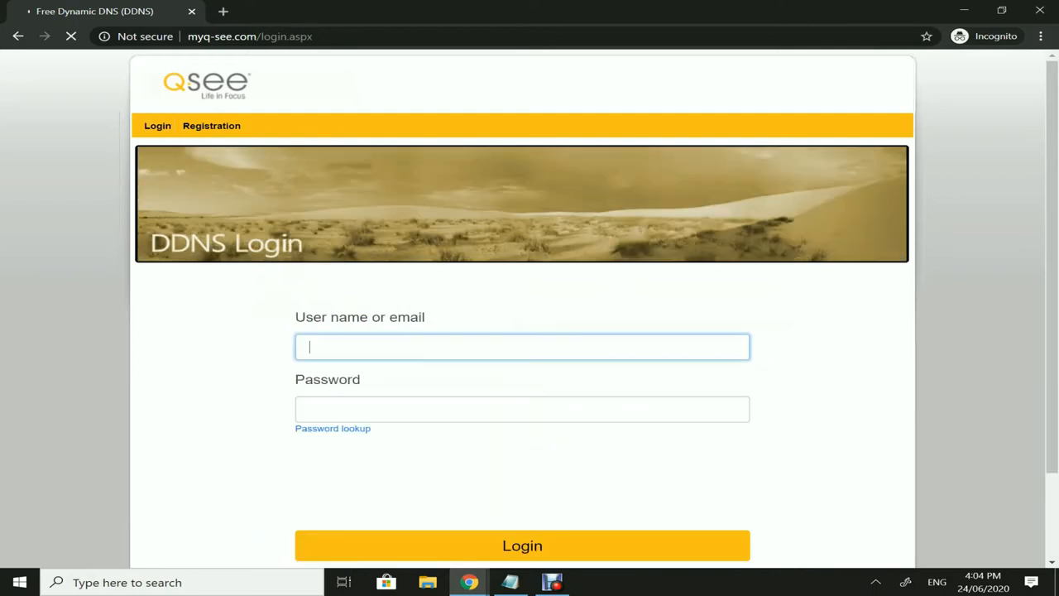
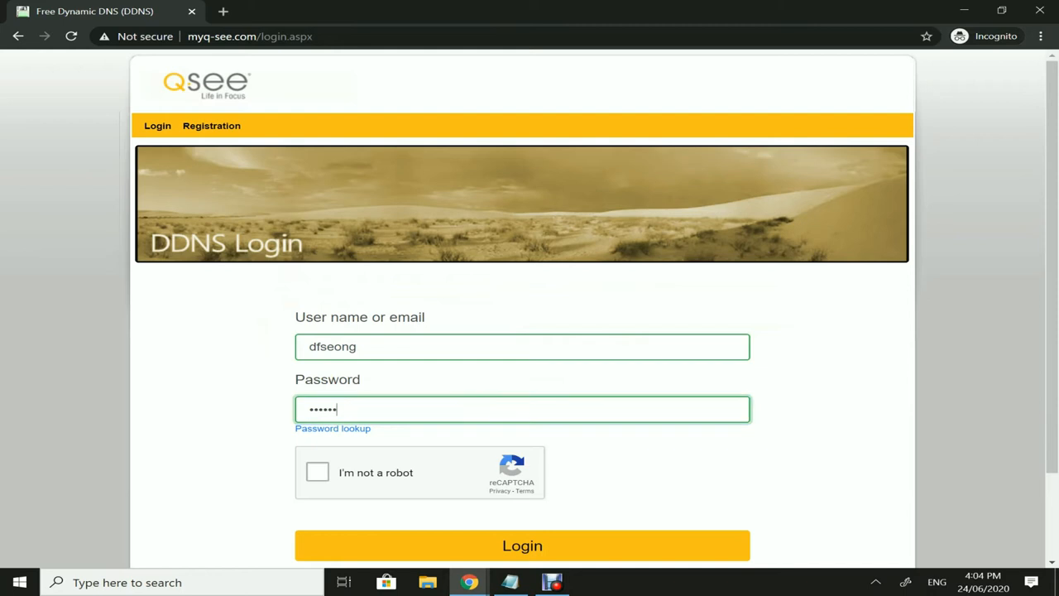
{"action": "left_click", "coordinate": [316, 472]}
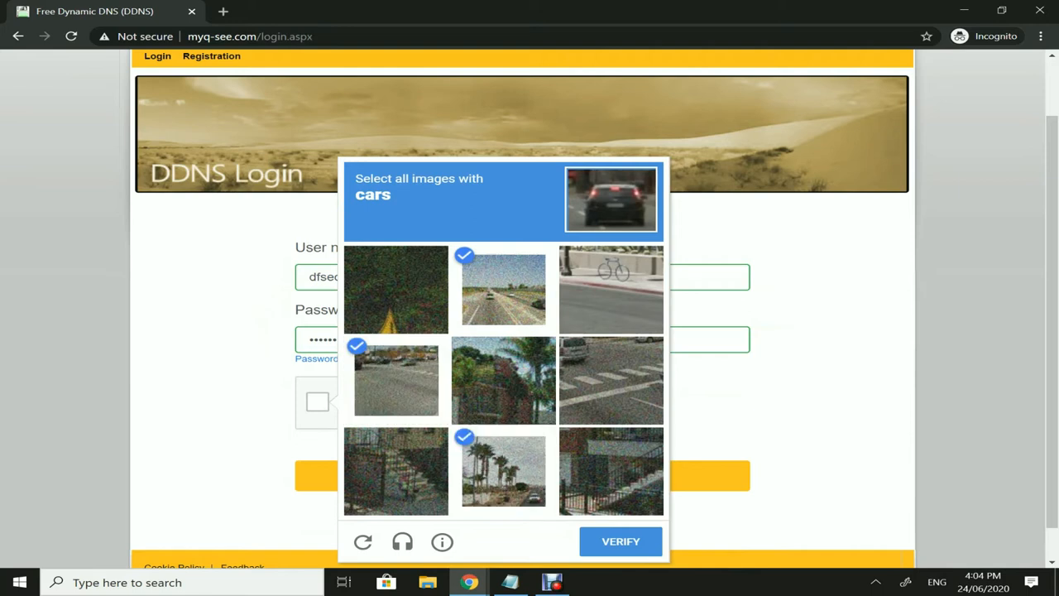
{"action": "left_click", "coordinate": [610, 380]}
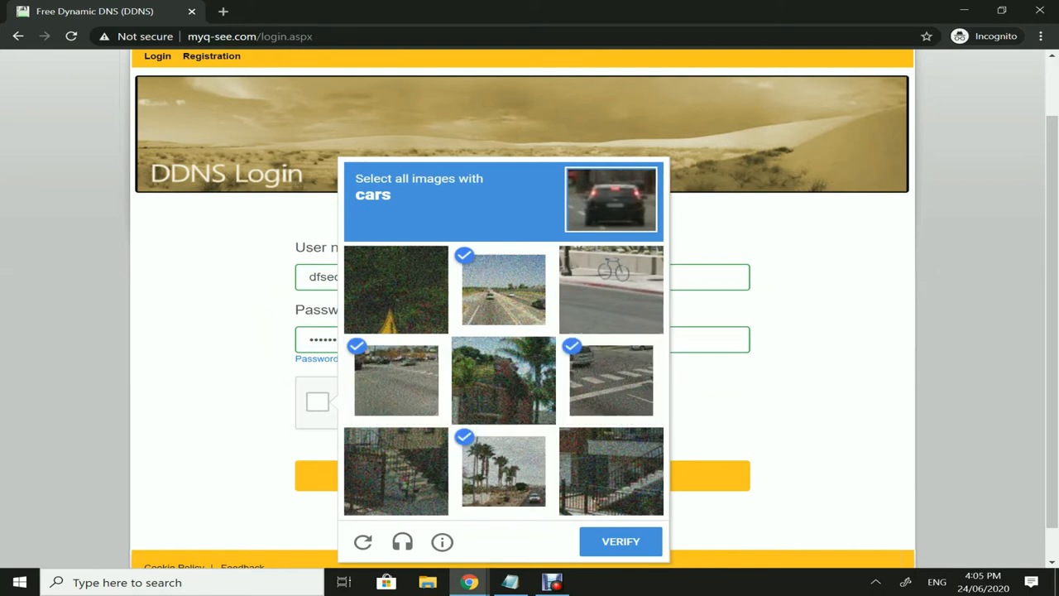
{"action": "left_click", "coordinate": [621, 541]}
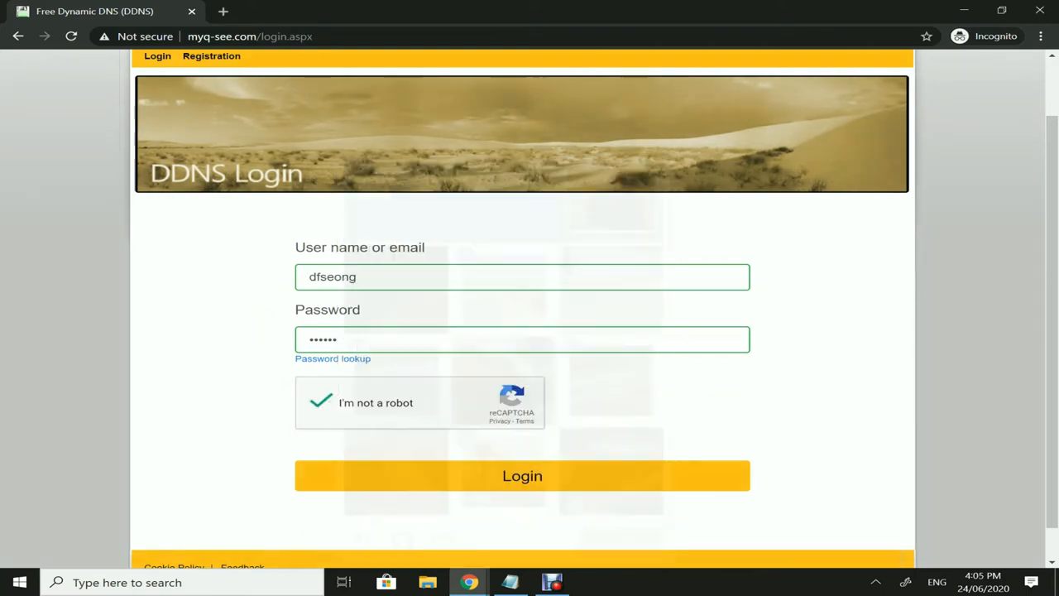
{"action": "left_click", "coordinate": [523, 475]}
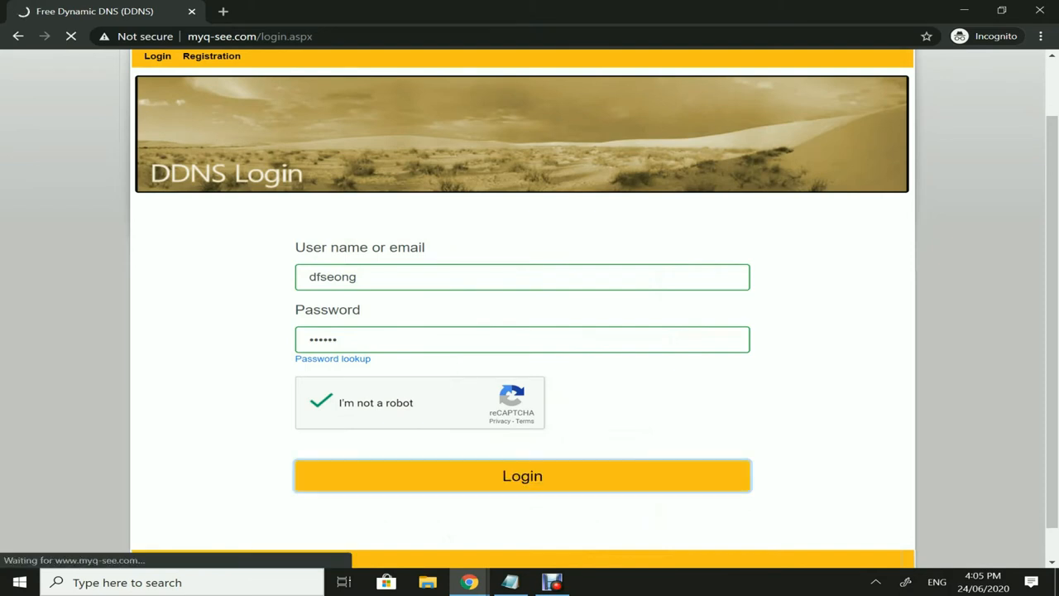
{"action": "left_click", "coordinate": [522, 475]}
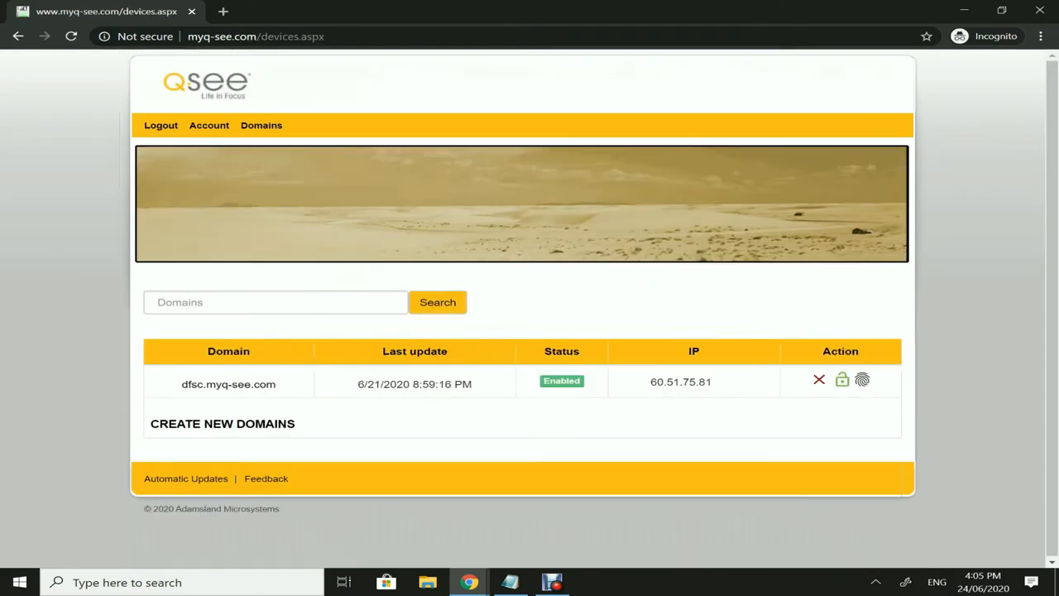
Request host name democctv on myq-see.com with the current IP.
{"action": "left_click", "coordinate": [222, 423]}
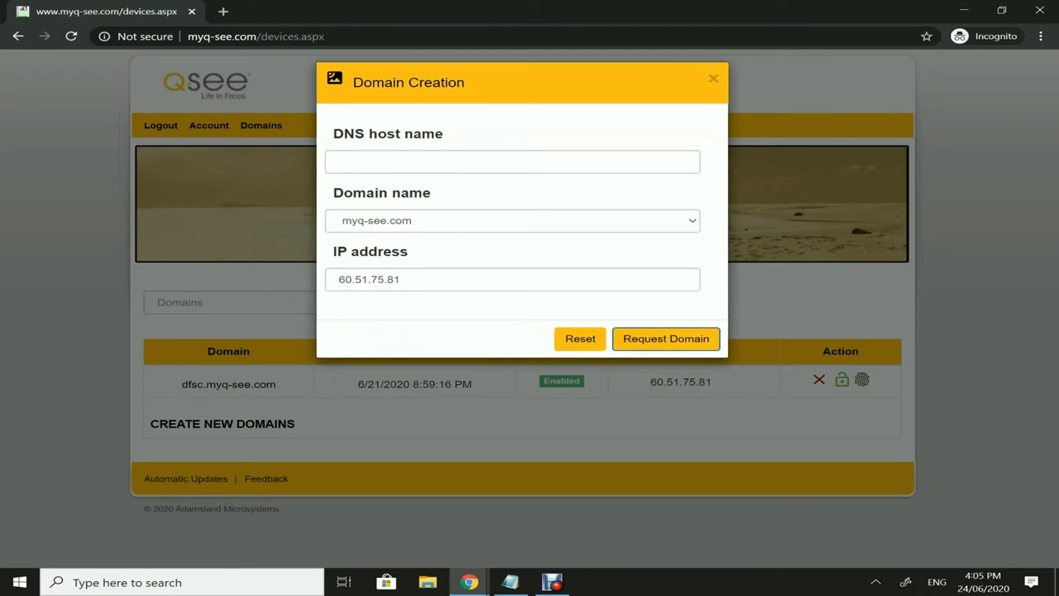
{"action": "type", "text": "democctv"}
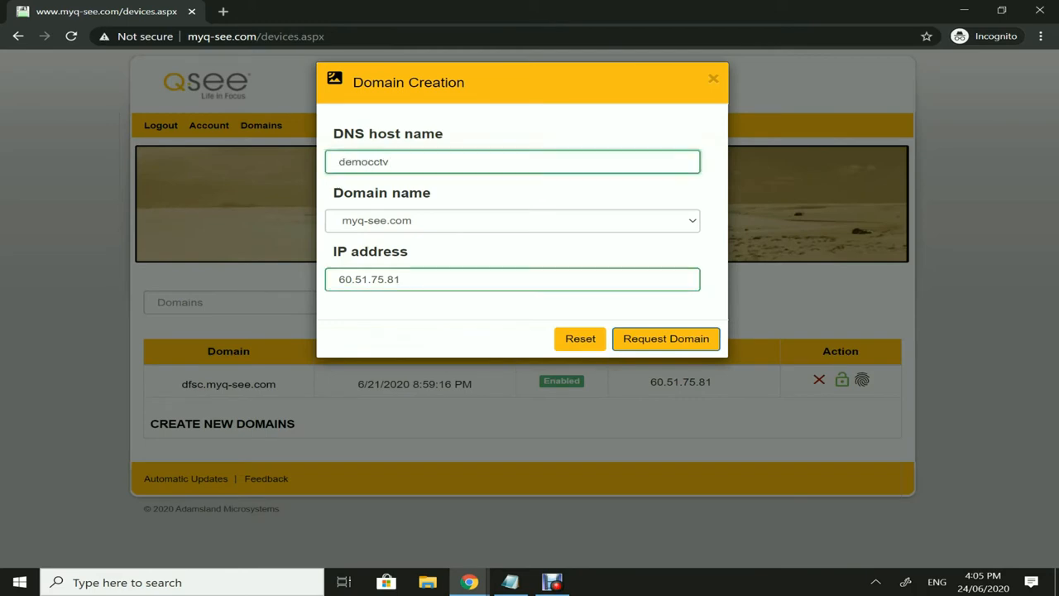
{"action": "left_click", "coordinate": [667, 338]}
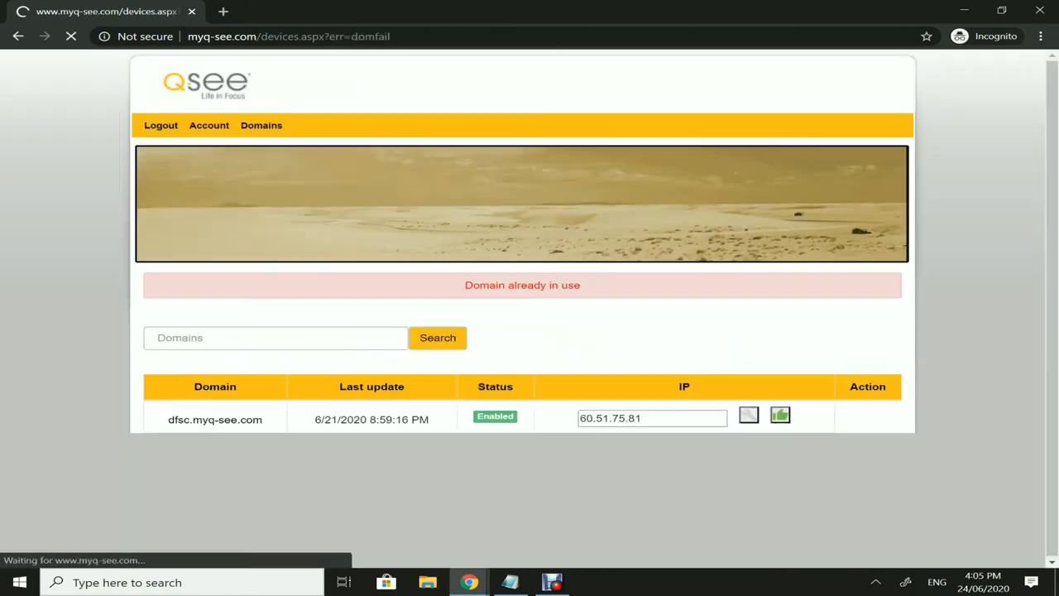